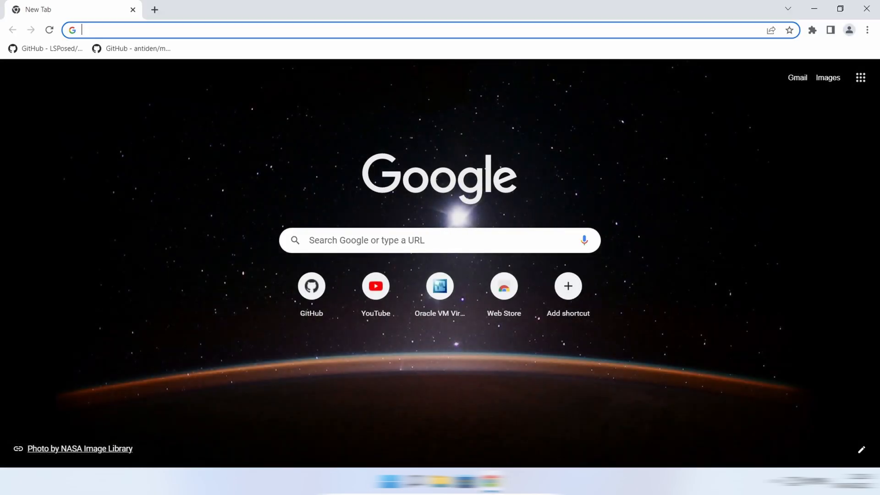
Step: Search 'cyberfox', reach its SourceForge project page and start the Windows installer download
{"action": "type", "text": "cyberfox"}
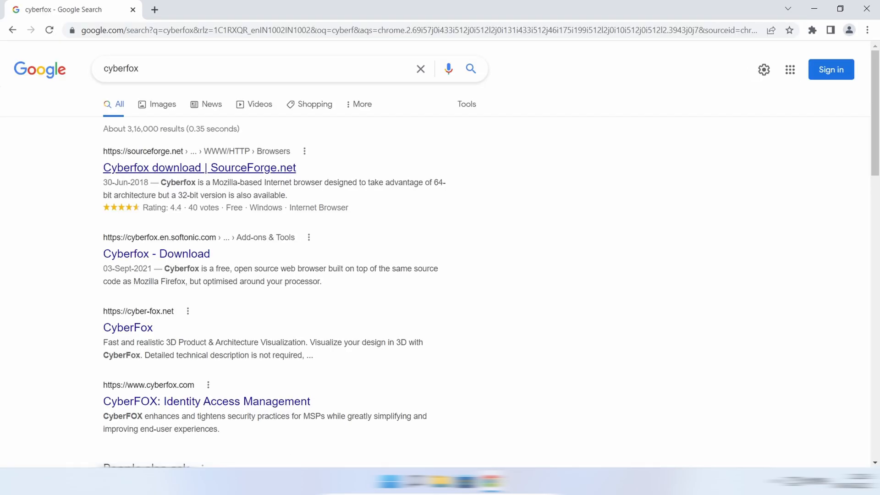
{"action": "left_click", "coordinate": [199, 167]}
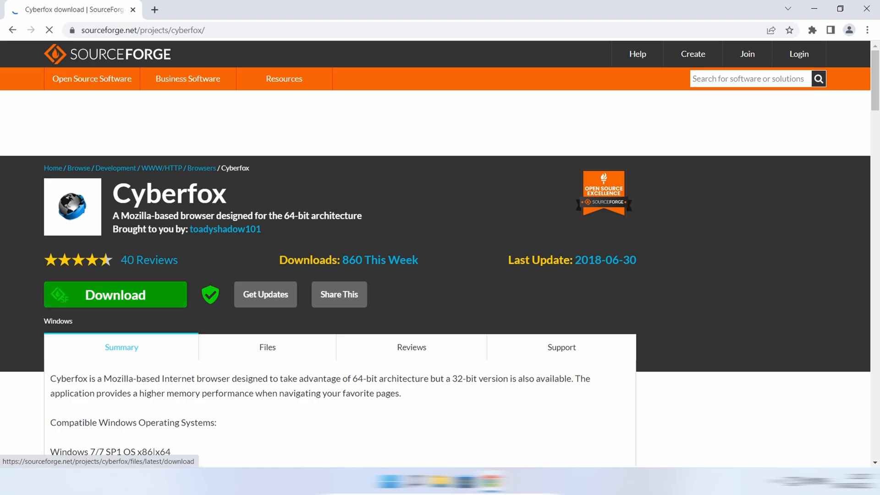
{"action": "left_click", "coordinate": [116, 295]}
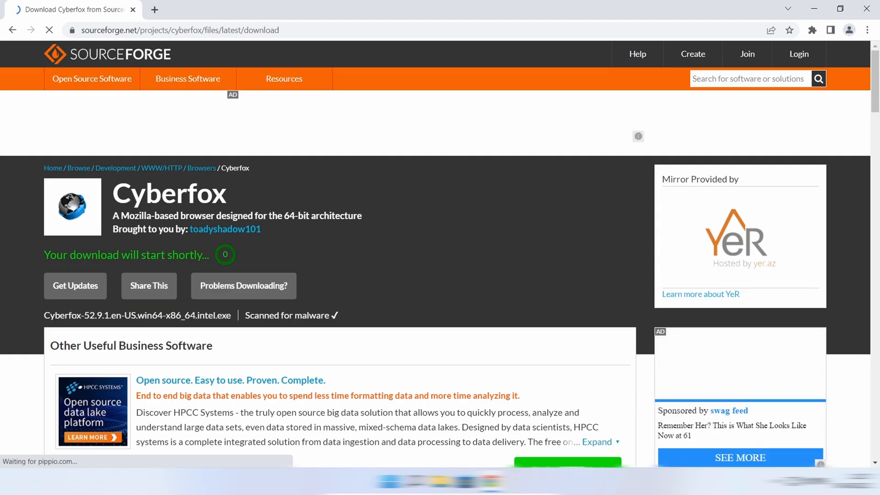
Step: Search 'hackbar', reach the HackBar add-on page, then show the full downloads list
{"action": "type", "text": "hackbar"}
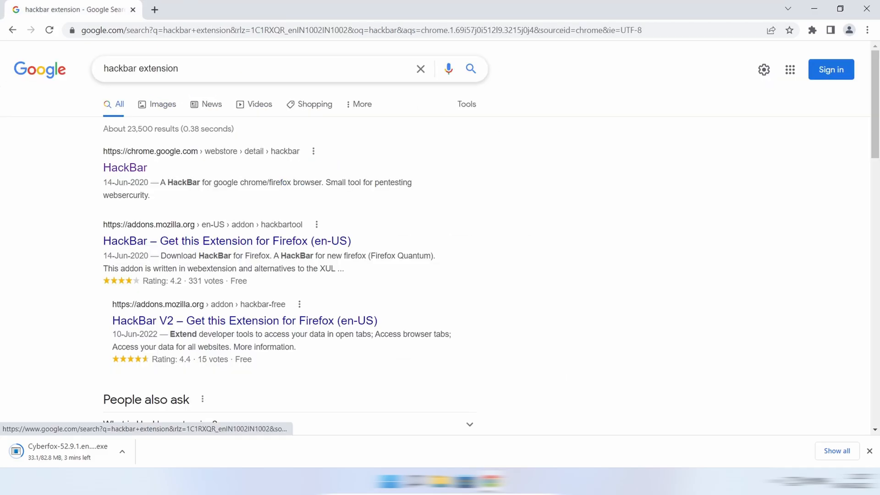
{"action": "left_click", "coordinate": [226, 241]}
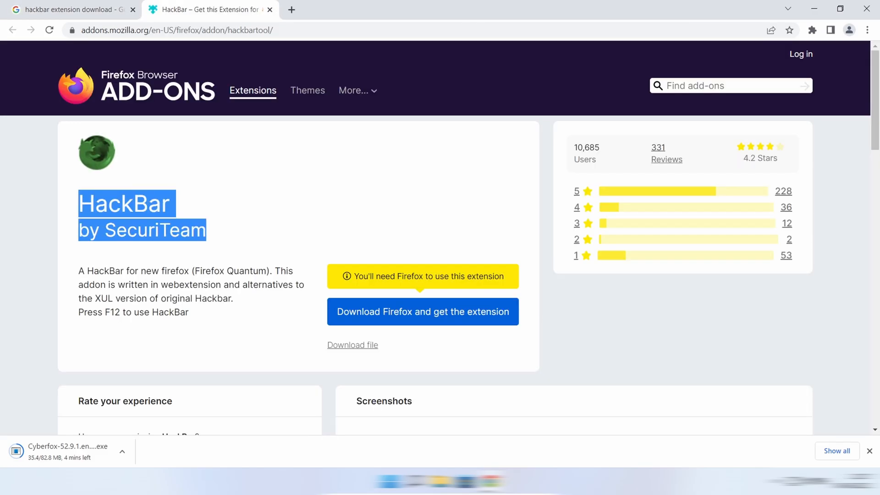
{"action": "left_click", "coordinate": [208, 10]}
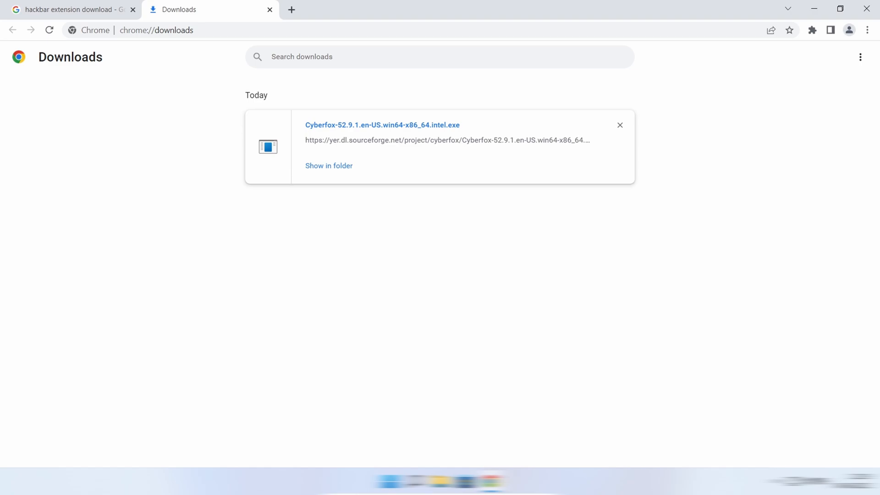
Step: Run the Cyberfox installer from Downloads, confirming the setup language and the Import Wizard
{"action": "left_click", "coordinate": [329, 165]}
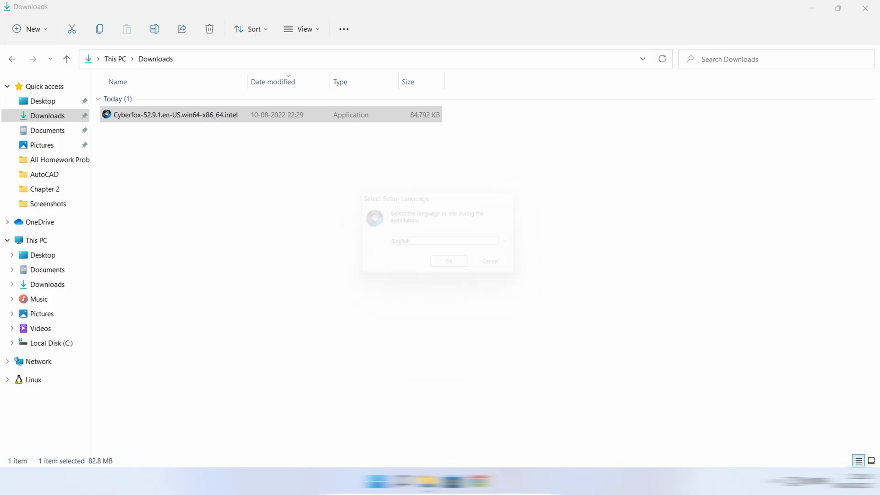
{"action": "left_click", "coordinate": [448, 262]}
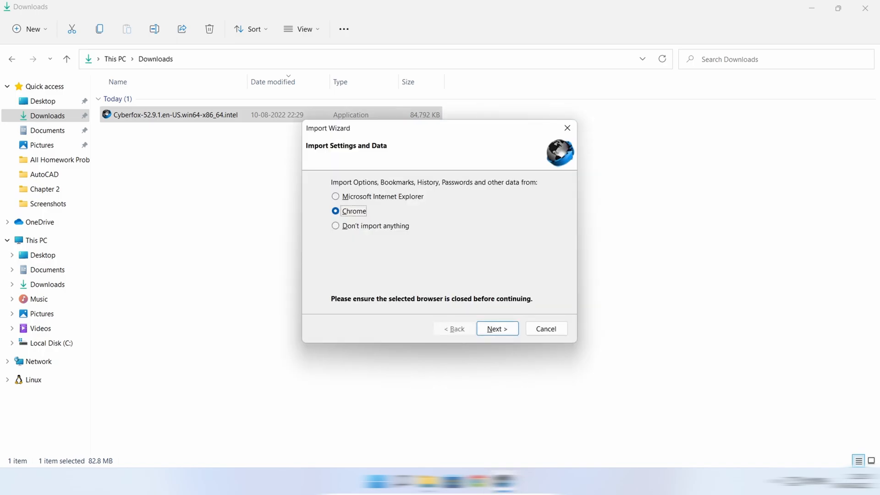
{"action": "left_click", "coordinate": [496, 328]}
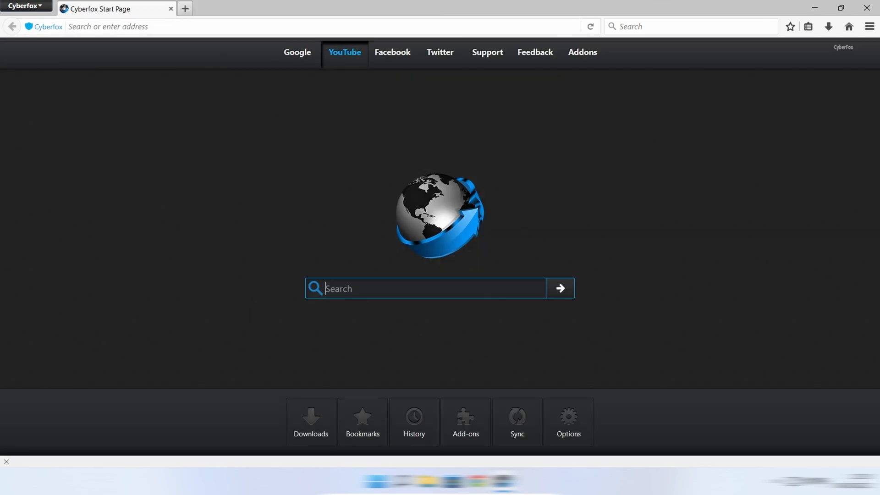
Step: Google 'hackbar extension download for cyberfox', then reach about:addons from the results
{"action": "left_click", "coordinate": [466, 420]}
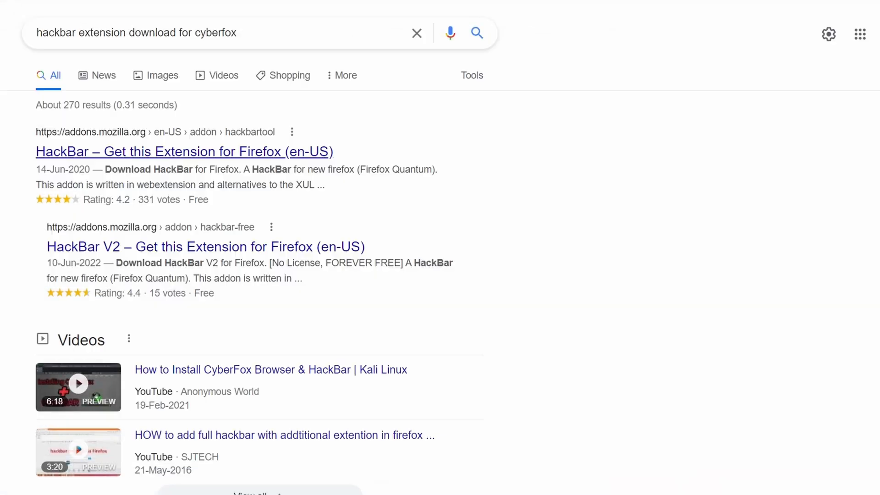
{"action": "scroll", "scroll_direction": "down", "scroll_amount": 3}
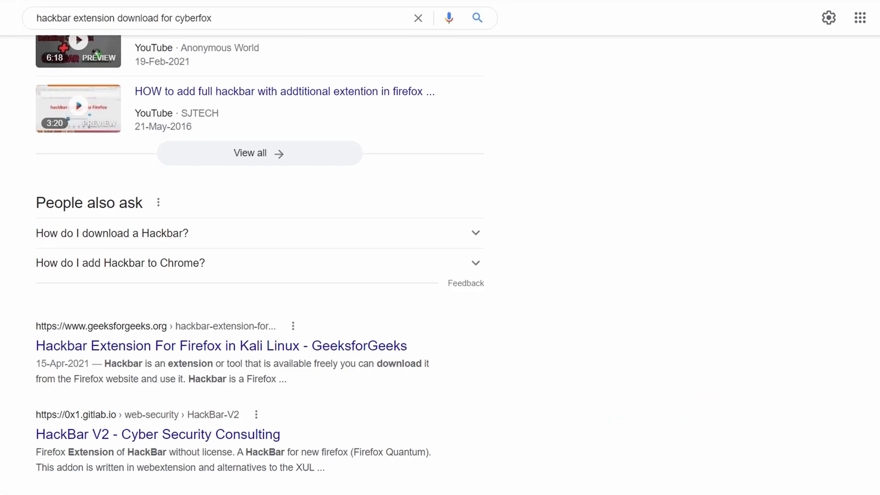
{"action": "left_click", "coordinate": [157, 434]}
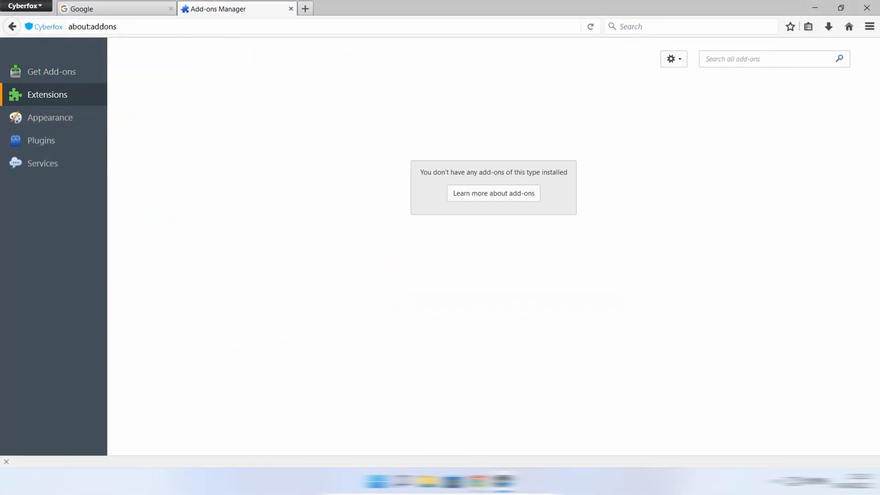
Step: Install HackBar V2 from hackbar_free-2.5.3.xpi via Install Add-on From File, then visit Simple Translate's page
{"action": "left_click", "coordinate": [673, 59]}
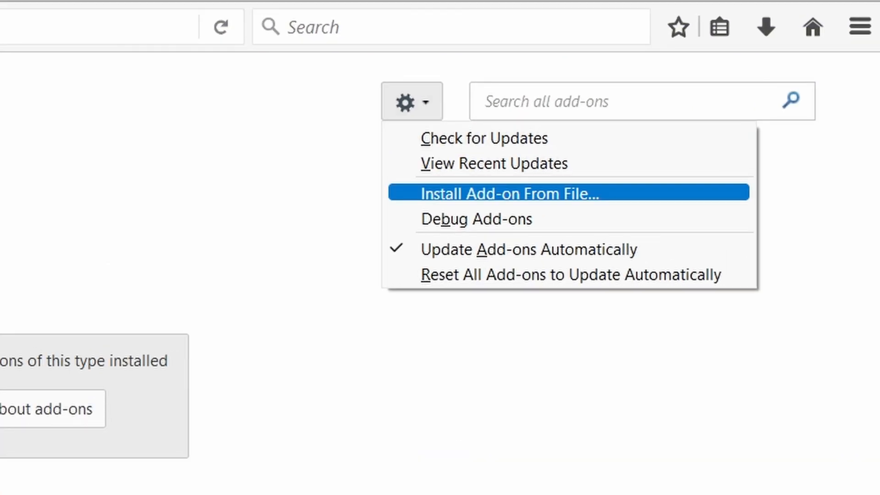
{"action": "left_click", "coordinate": [510, 193]}
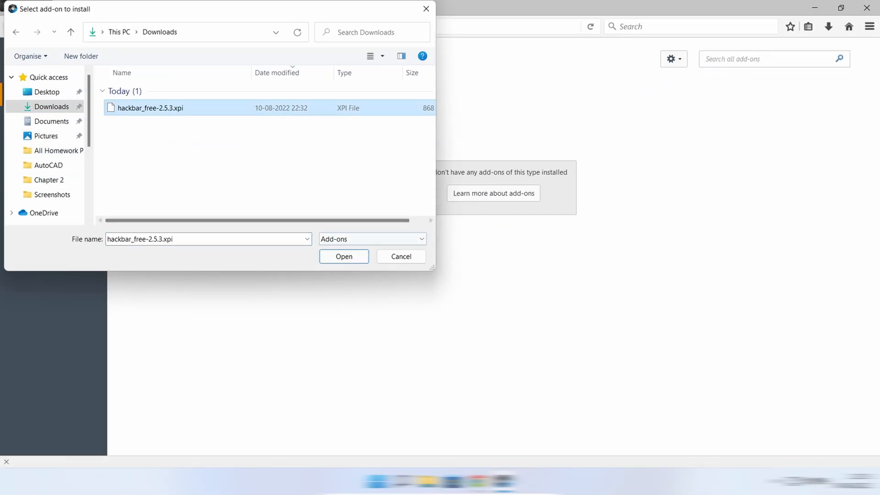
{"action": "left_click", "coordinate": [344, 256]}
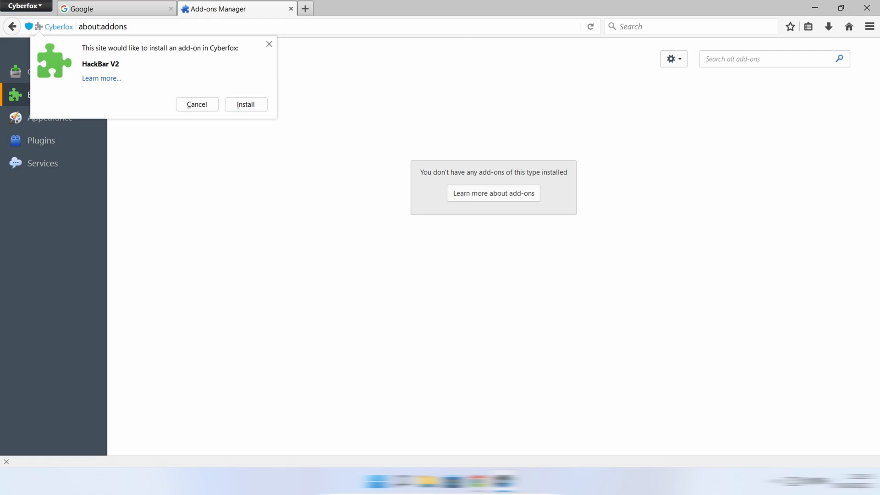
{"action": "left_click", "coordinate": [246, 104]}
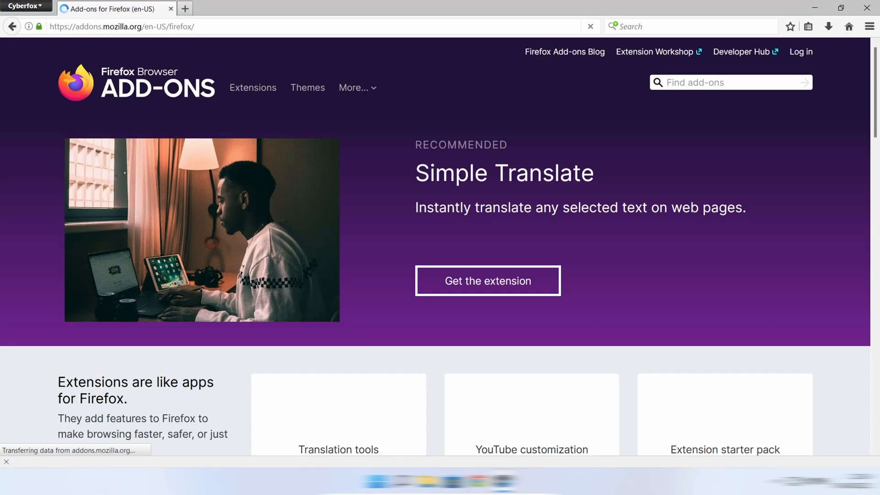
{"action": "left_click", "coordinate": [487, 281]}
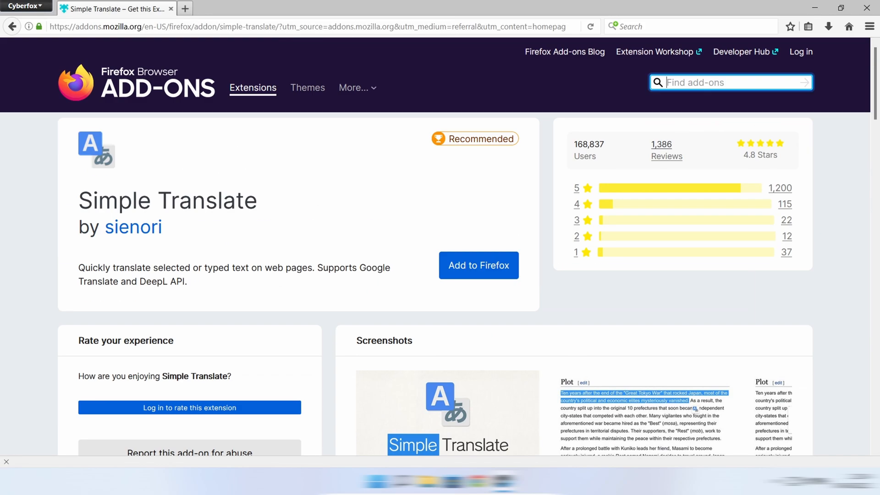